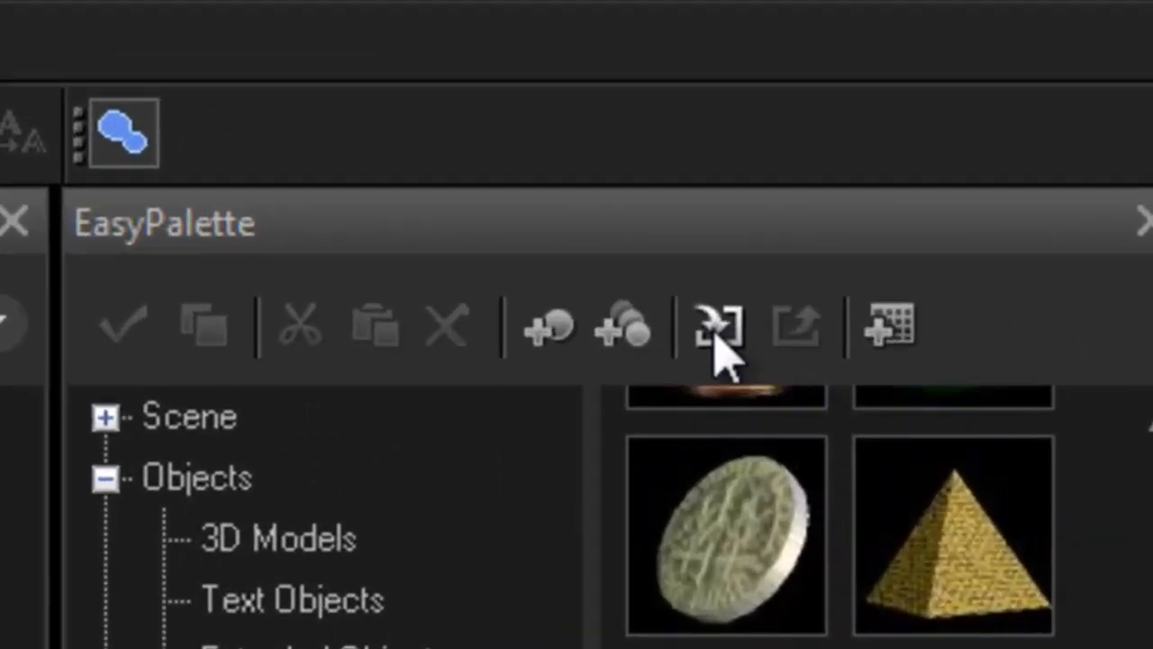
mouse_move(675, 342)
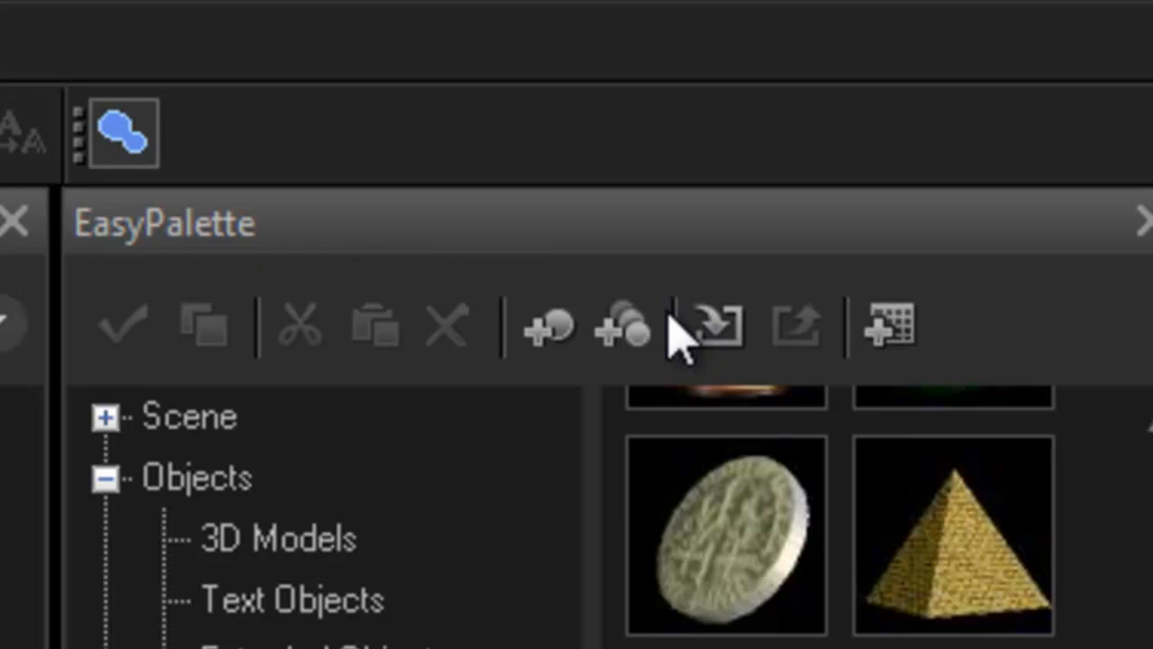
Step: Bring up the import file dialog and browse the folder of EasyPalette .uez files
left_click(717, 326)
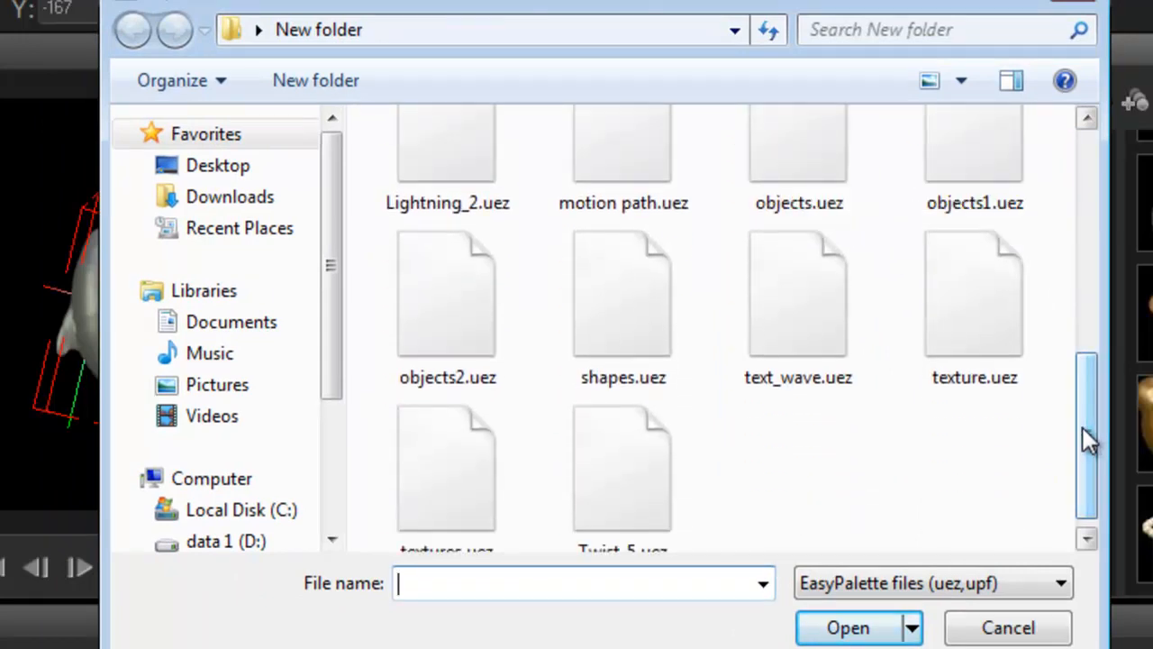
scroll("down", 3)
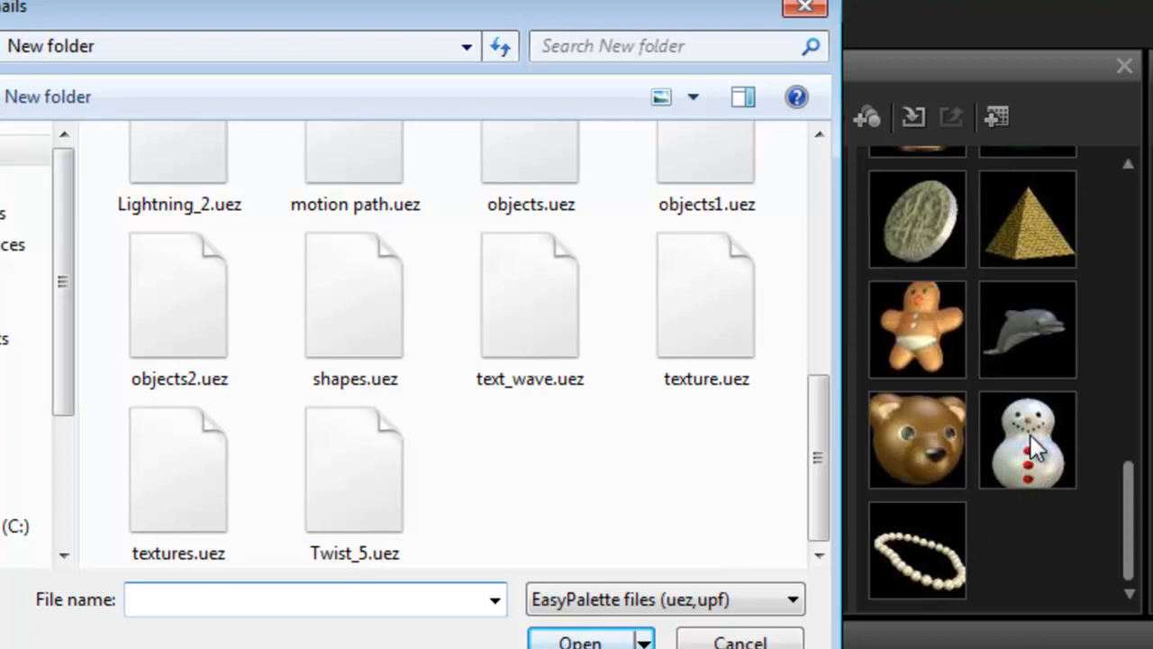
mouse_move(918, 568)
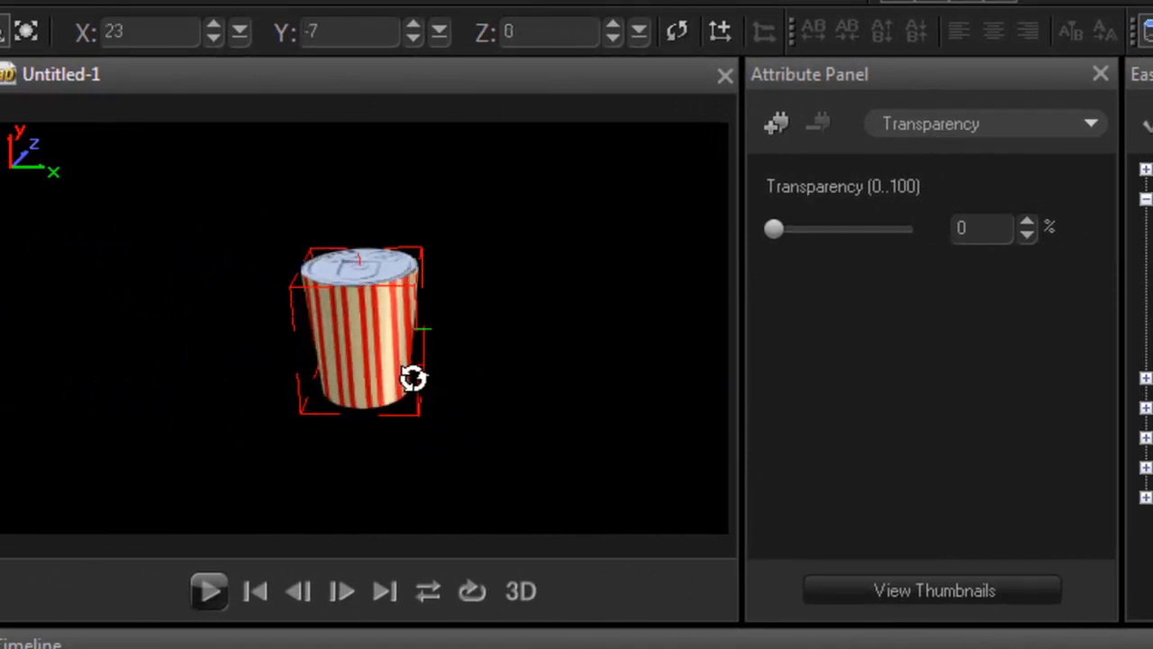
Step: Rotate the striped cup to lie tilted on its side, then switch to the web browser
left_click_drag(412, 378, 434, 357)
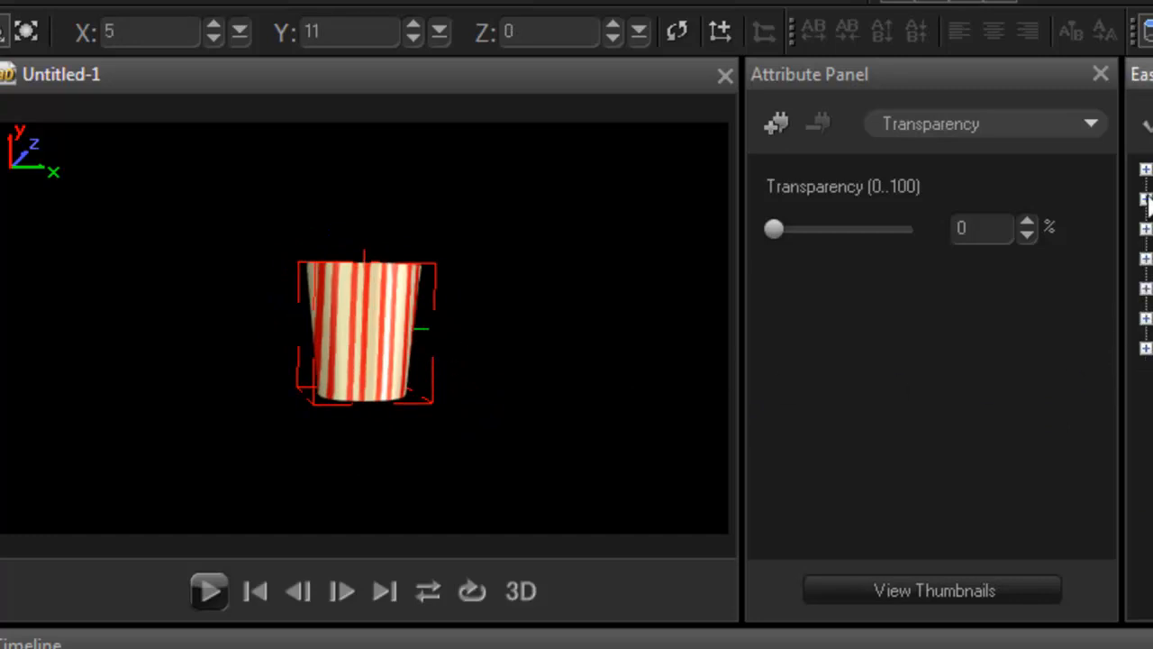
left_click_drag(364, 333, 346, 335)
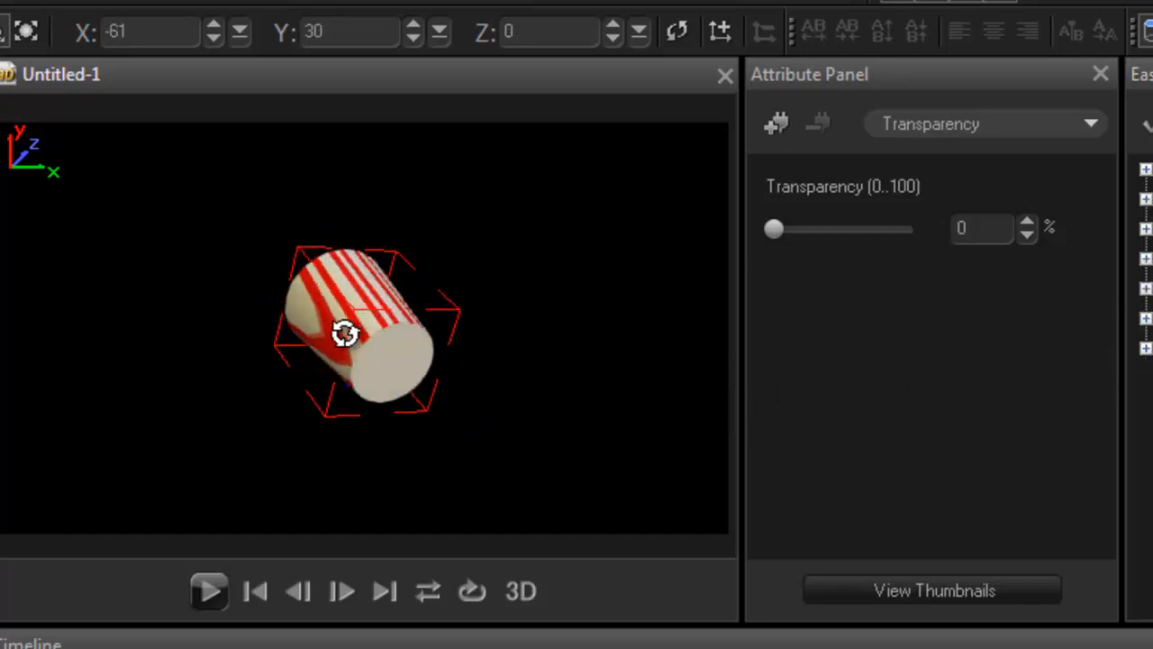
left_click_drag(344, 333, 506, 472)
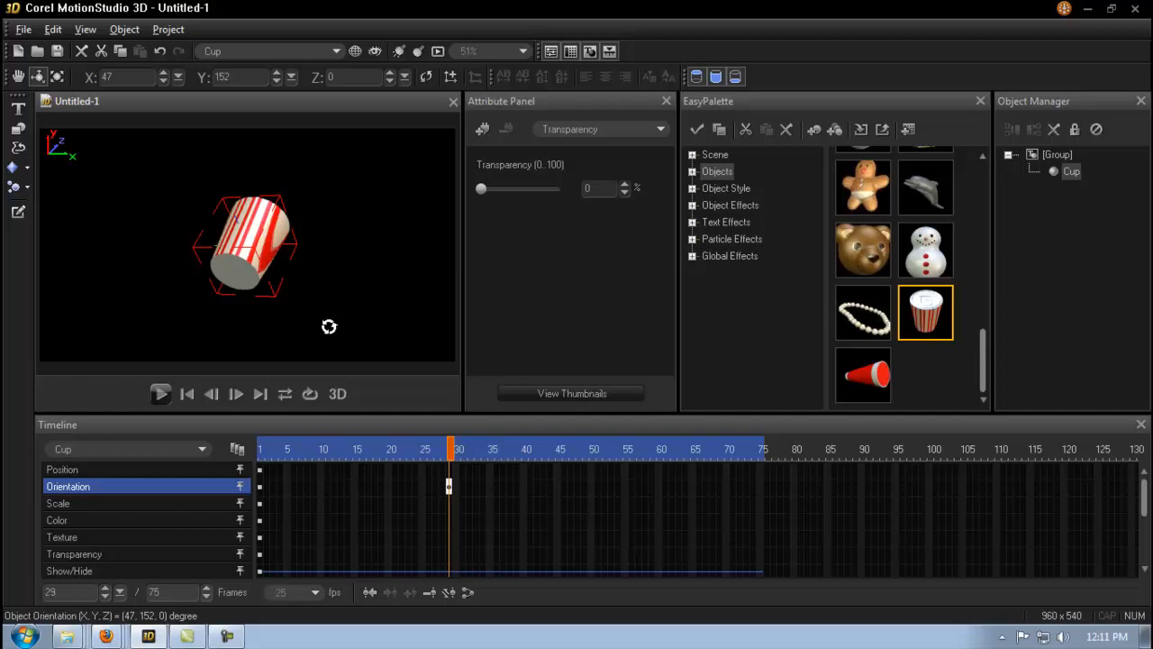
mouse_move(220, 389)
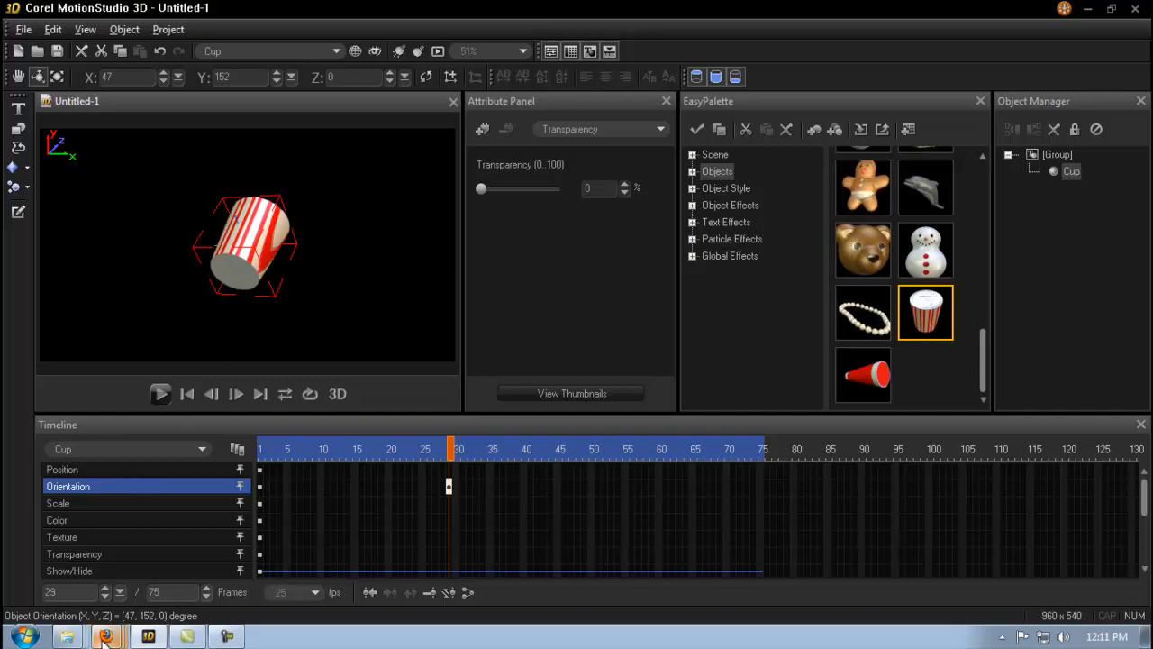
left_click(105, 636)
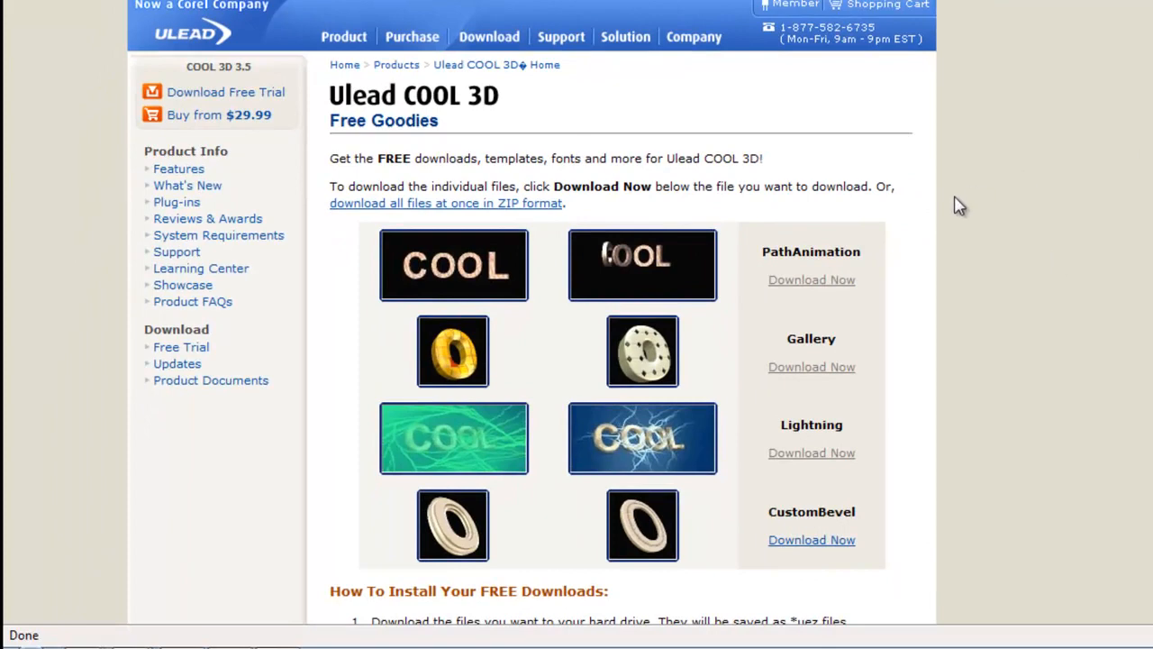
mouse_move(677, 216)
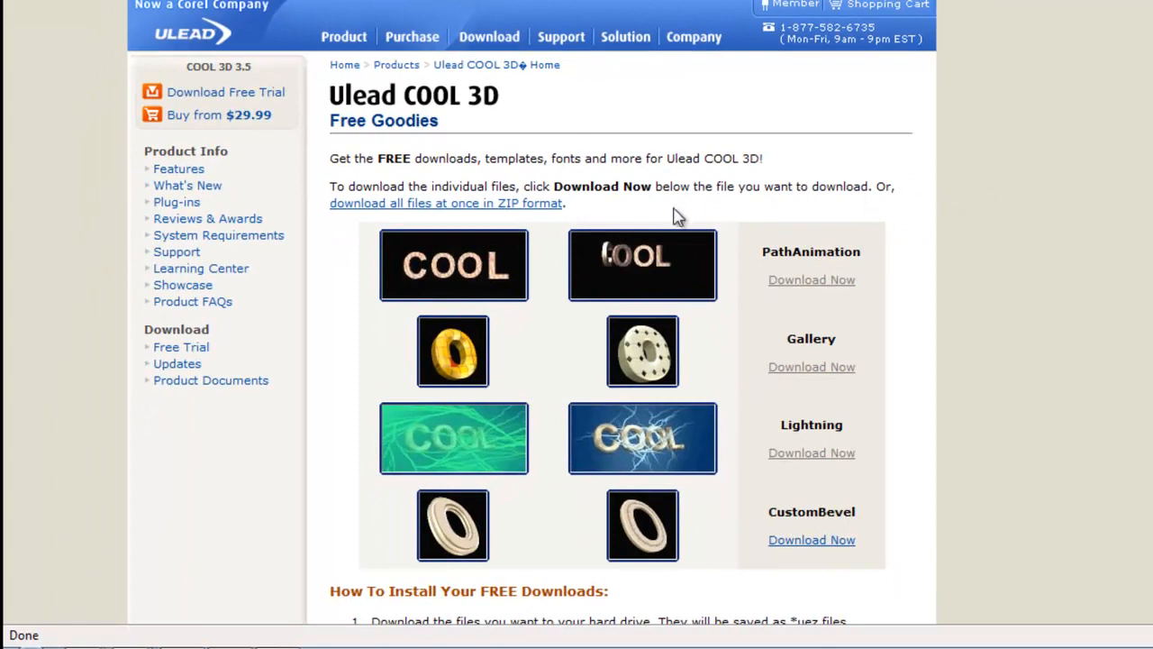
mouse_move(515, 315)
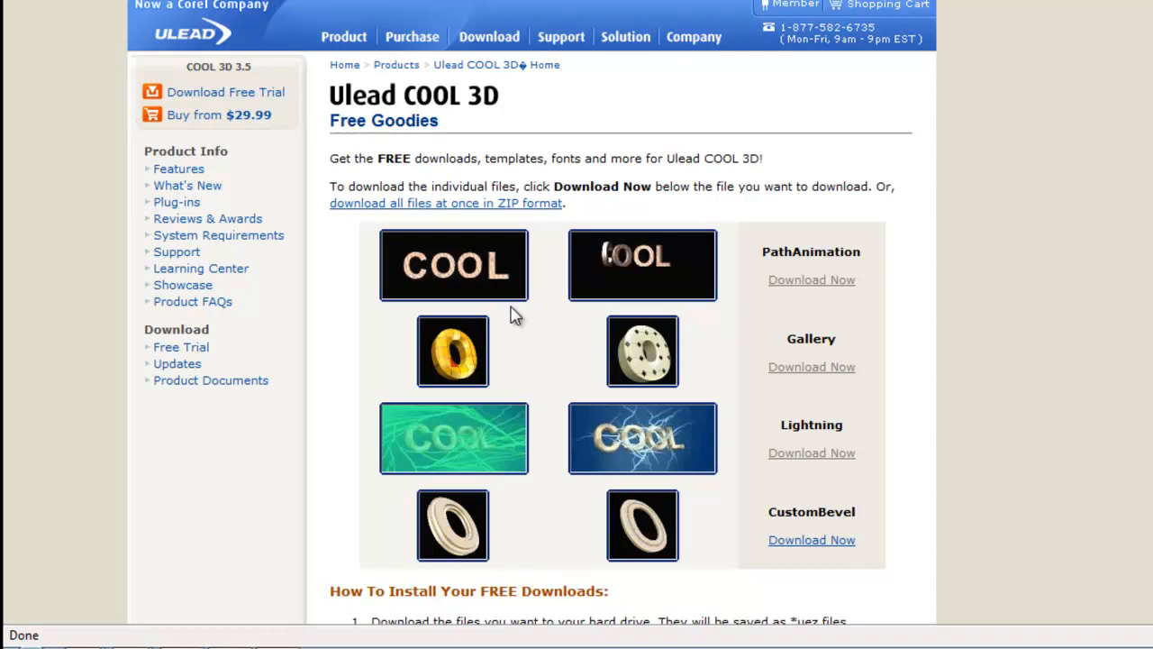
scroll("down", 3)
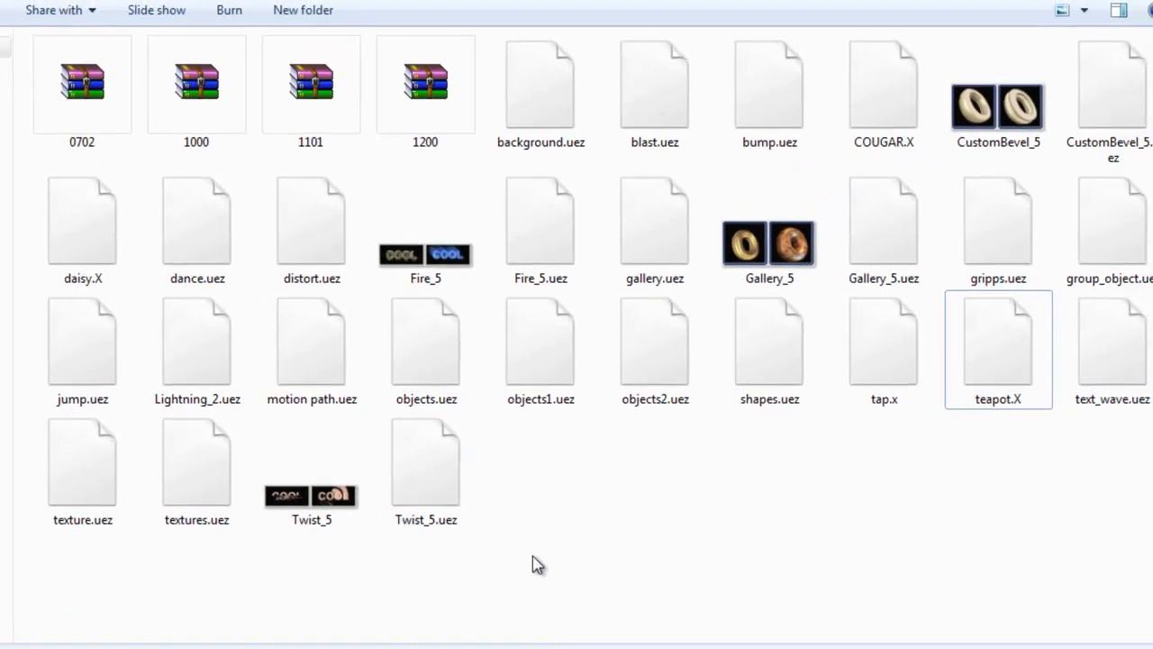
left_click(310, 85)
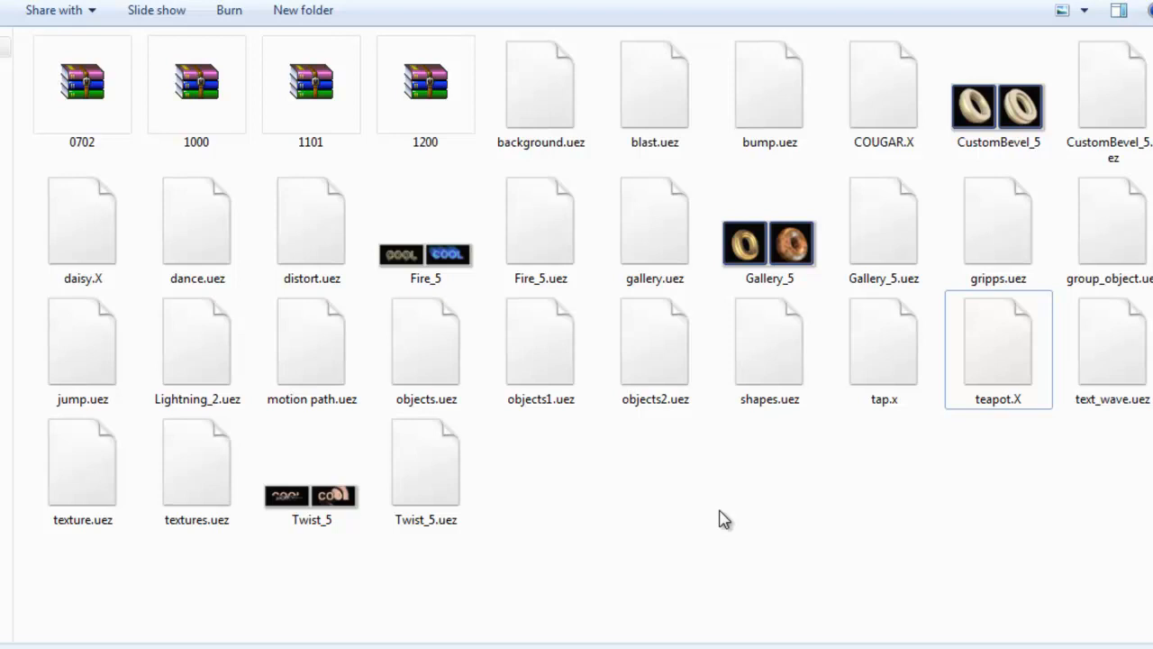
mouse_move(406, 566)
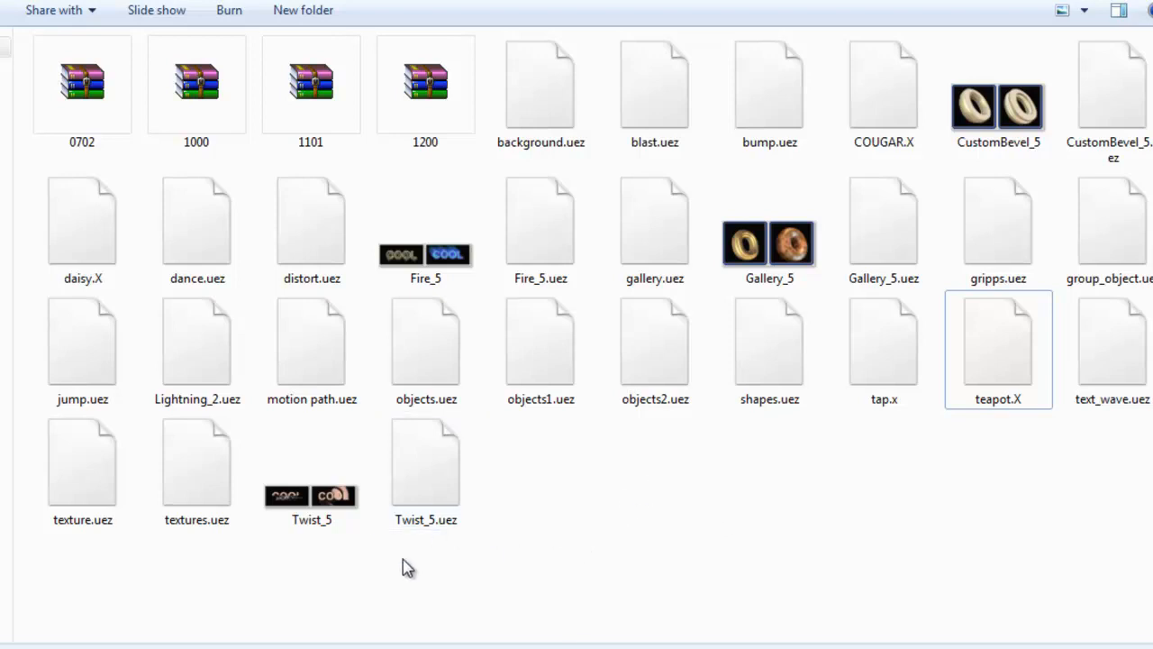
left_click(426, 464)
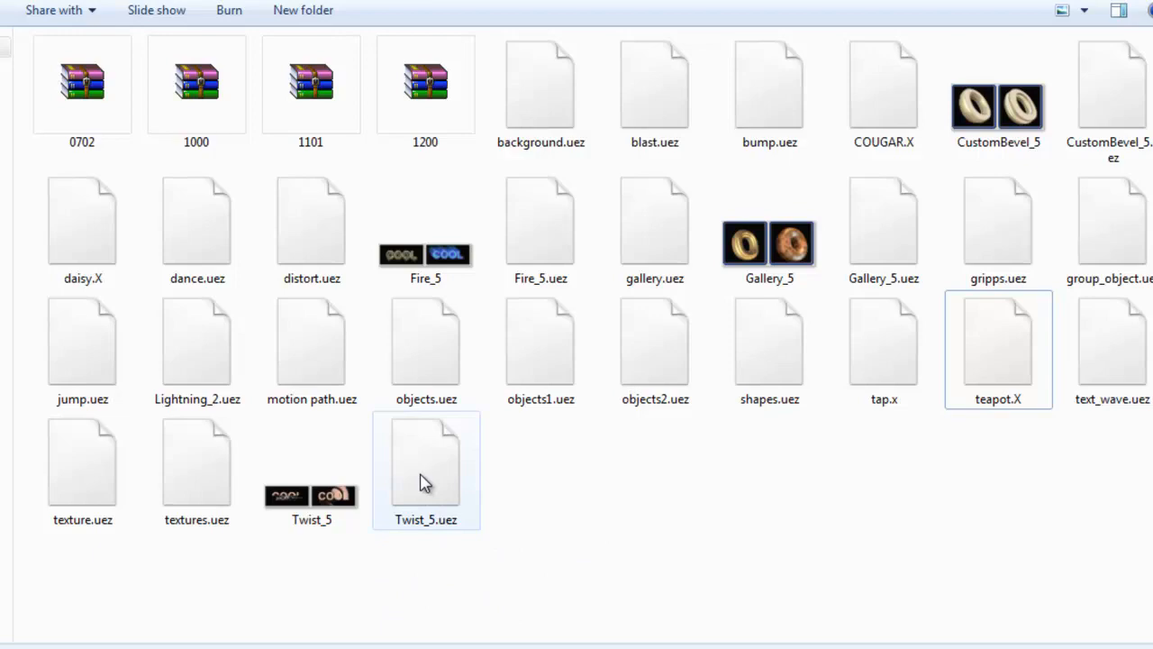
left_click(425, 468)
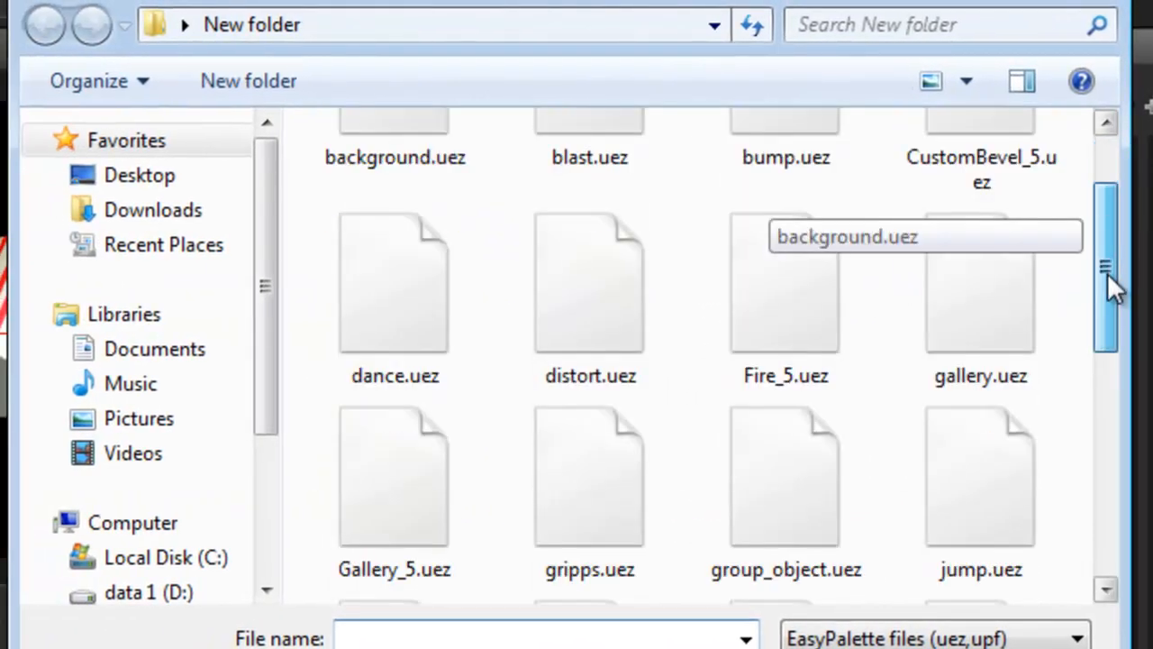
Step: Scroll the import dialog down toward the Twist_5.uez file
scroll("down", 3)
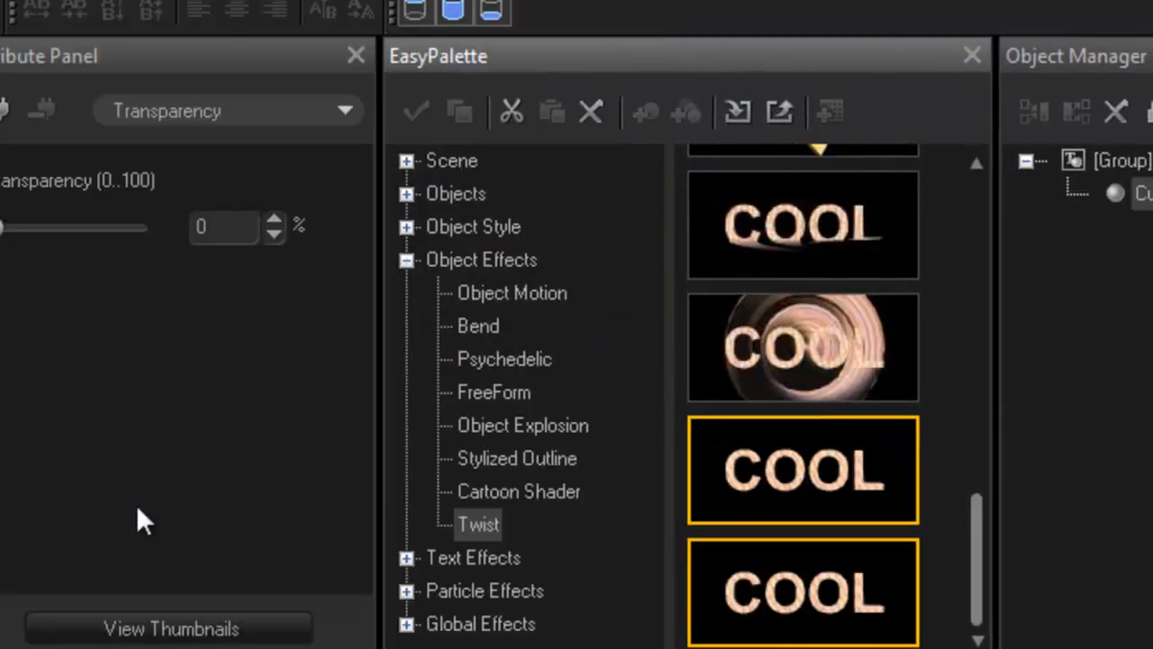
mouse_move(494, 297)
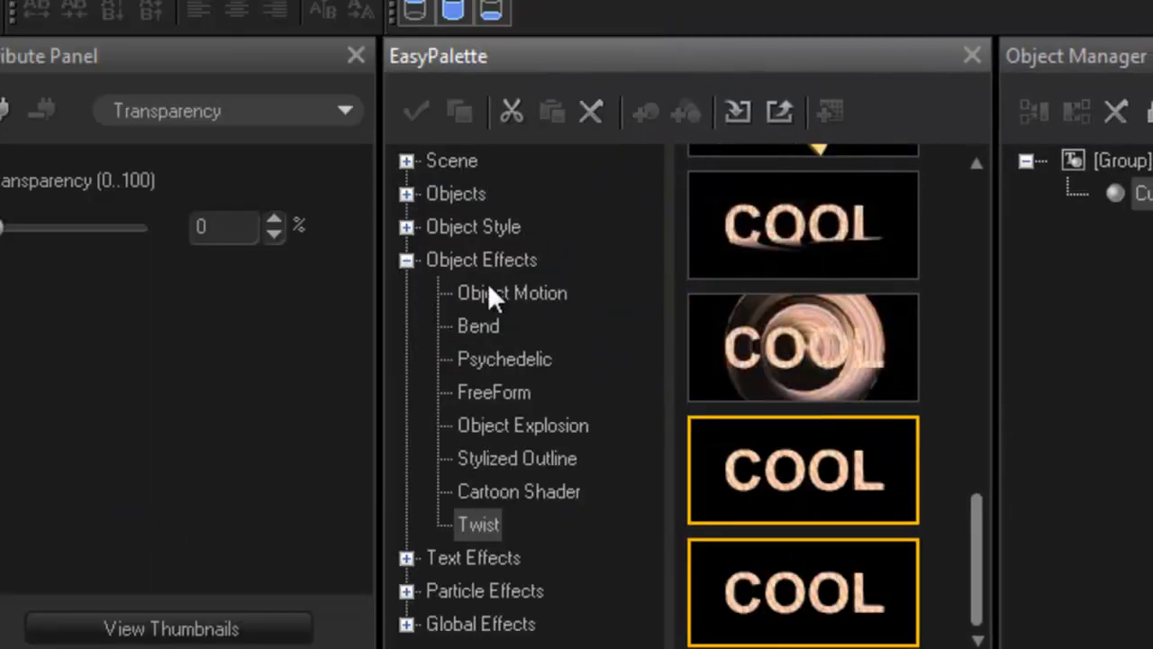
mouse_move(465, 310)
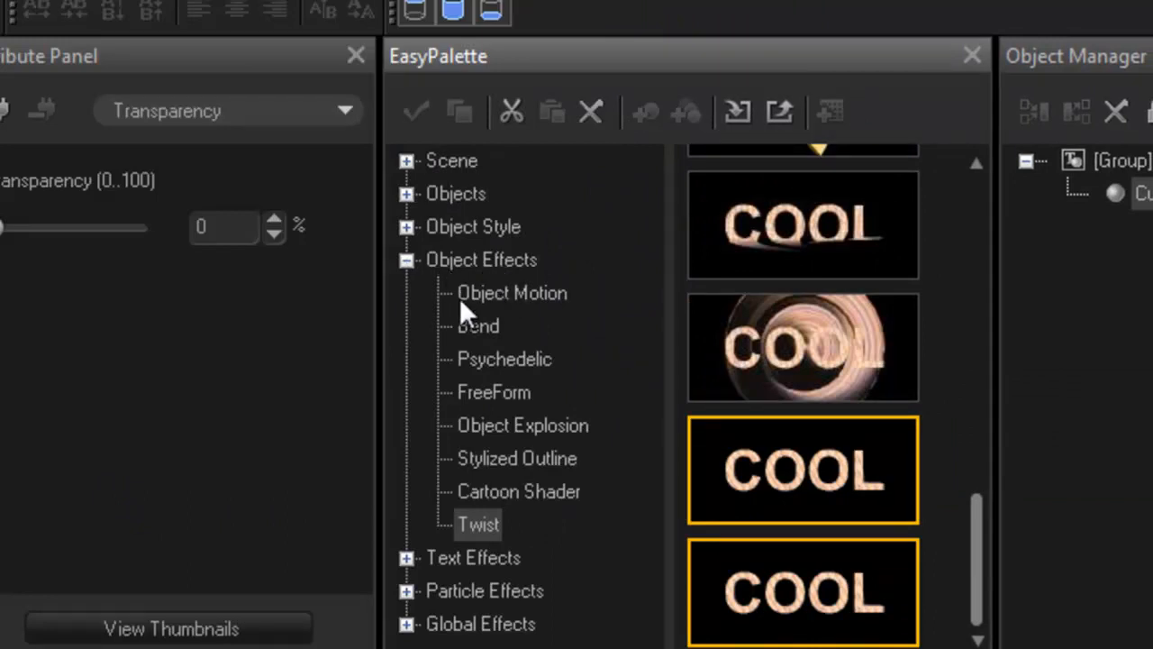
mouse_move(487, 537)
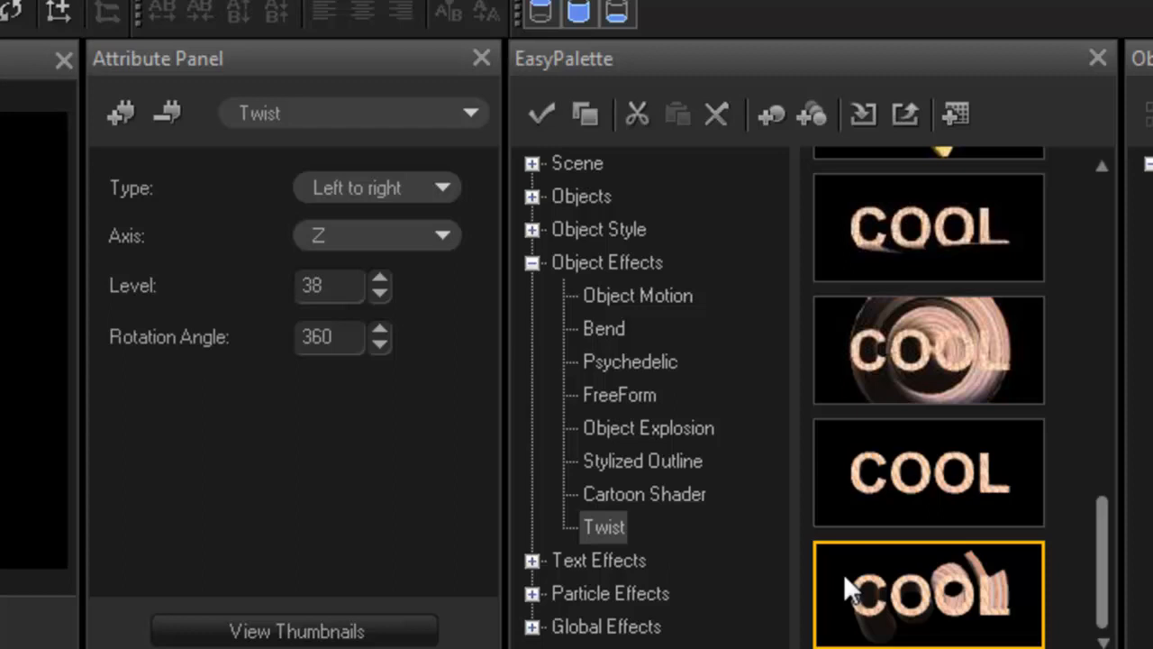
Step: Apply the new Twist thumbnail effect to the striped cup
double_click(928, 594)
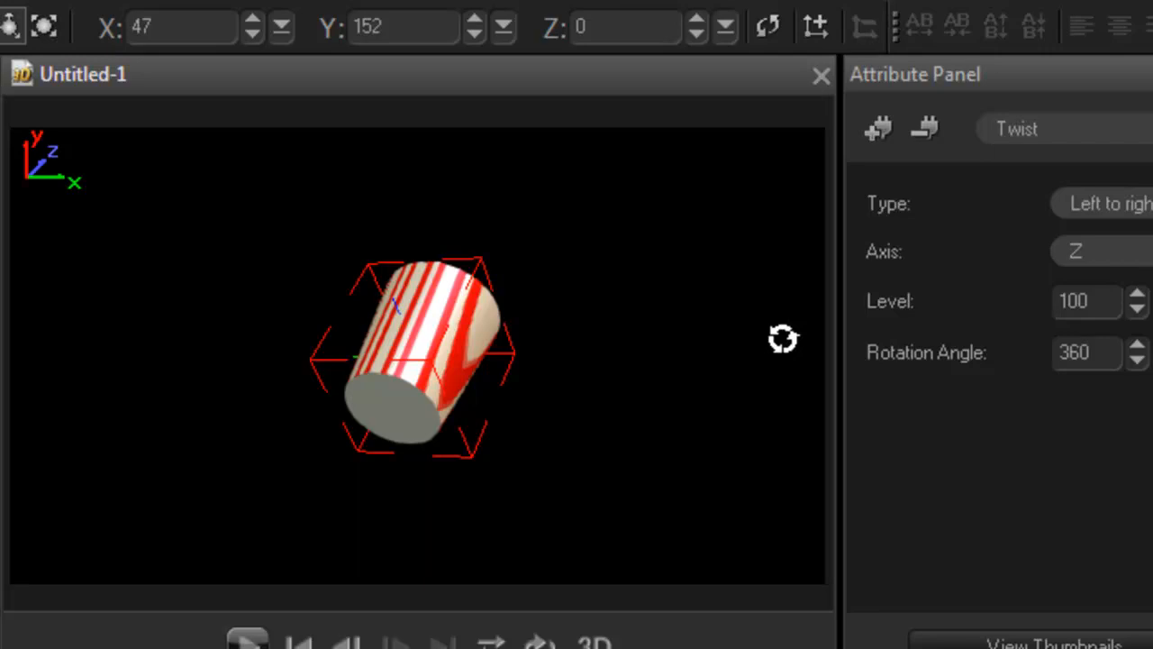
mouse_move(784, 339)
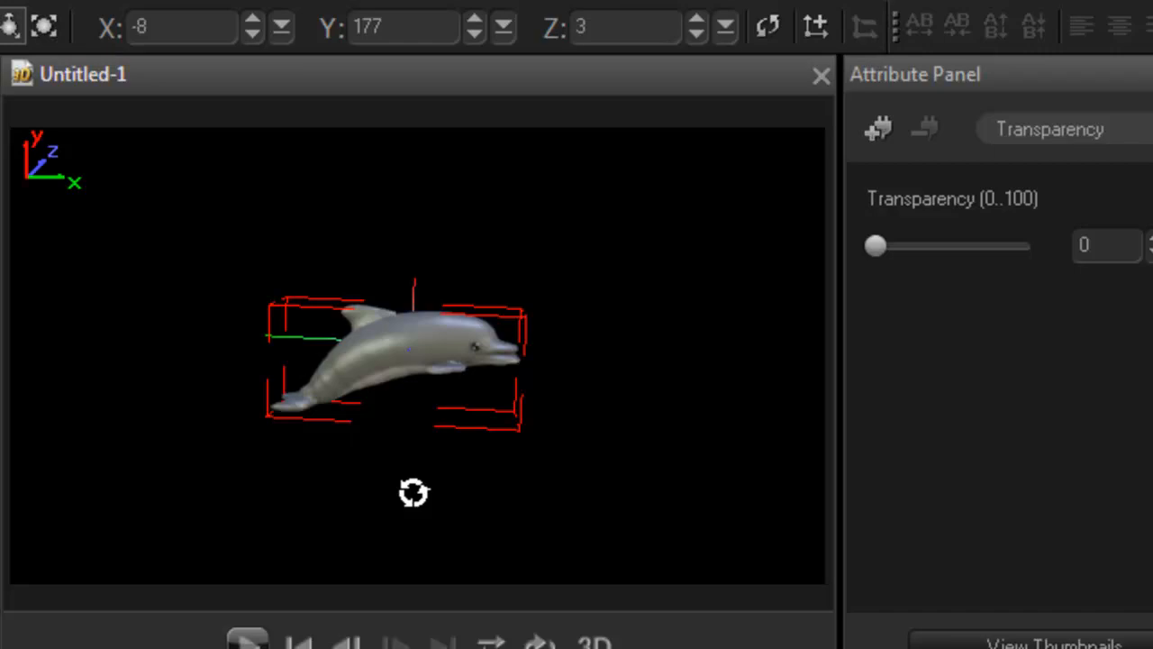
mouse_move(704, 398)
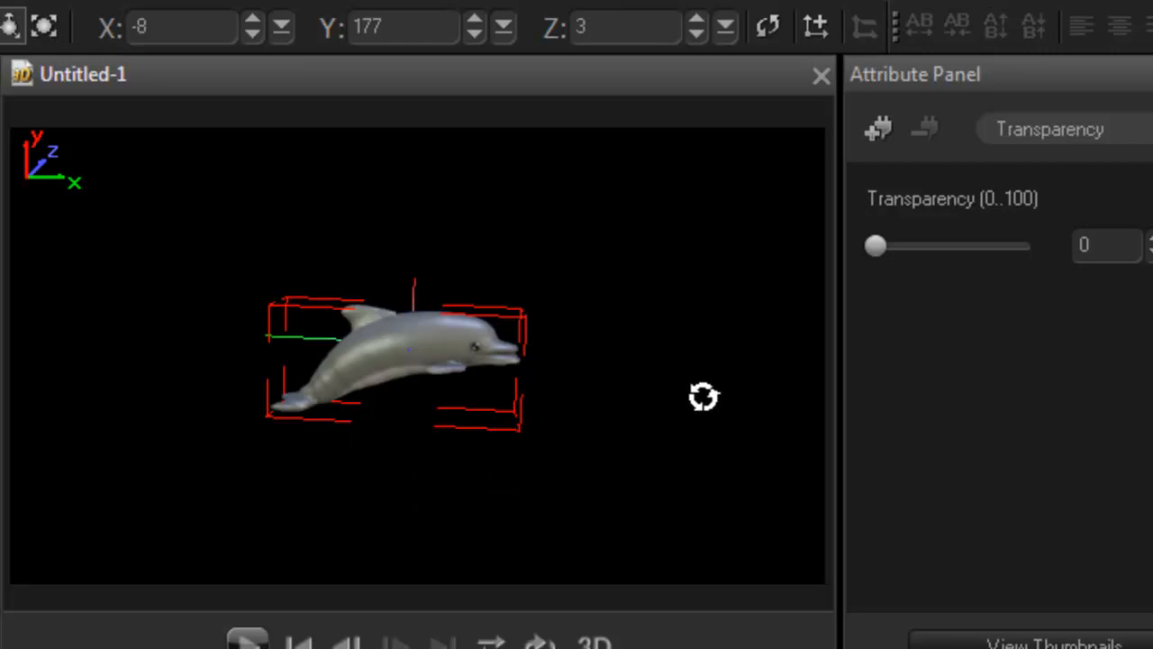
Step: Spin the dolphin around several axes, ending with it lying level and facing right
left_click_drag(705, 396, 483, 405)
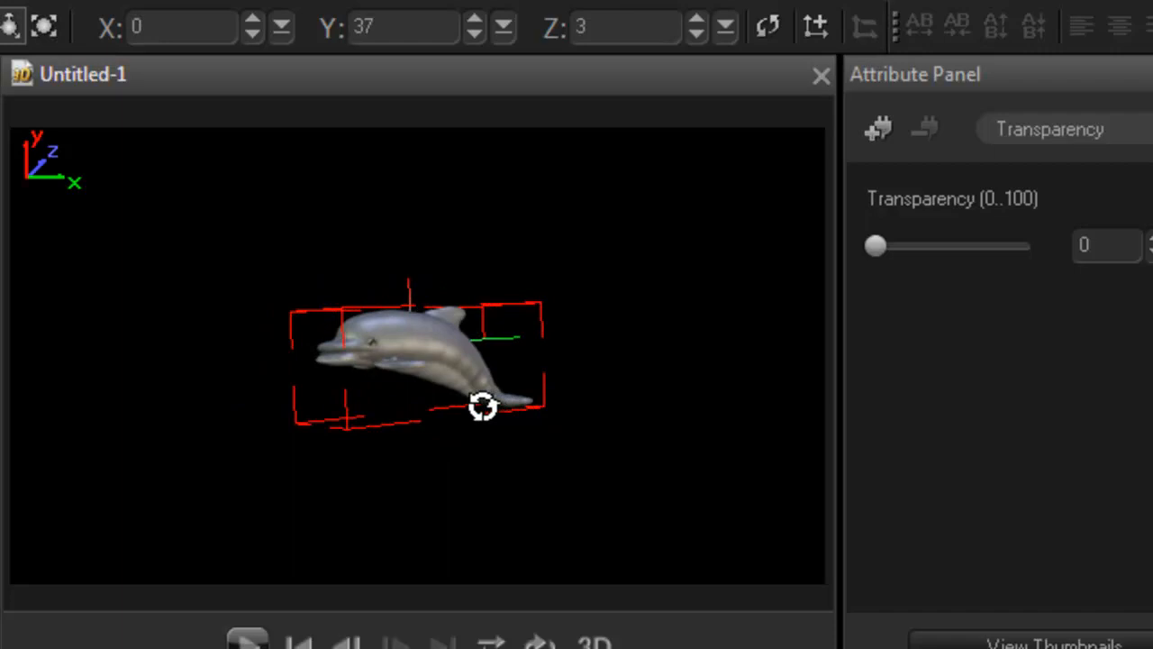
left_click_drag(483, 405, 340, 324)
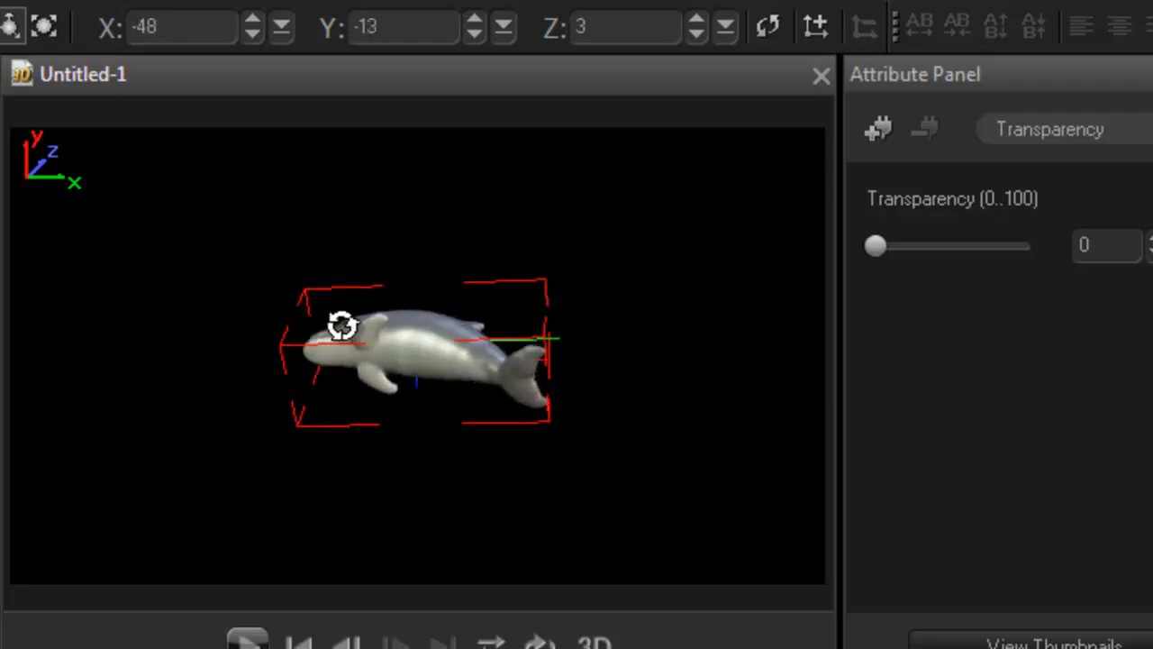
left_click_drag(342, 324, 418, 539)
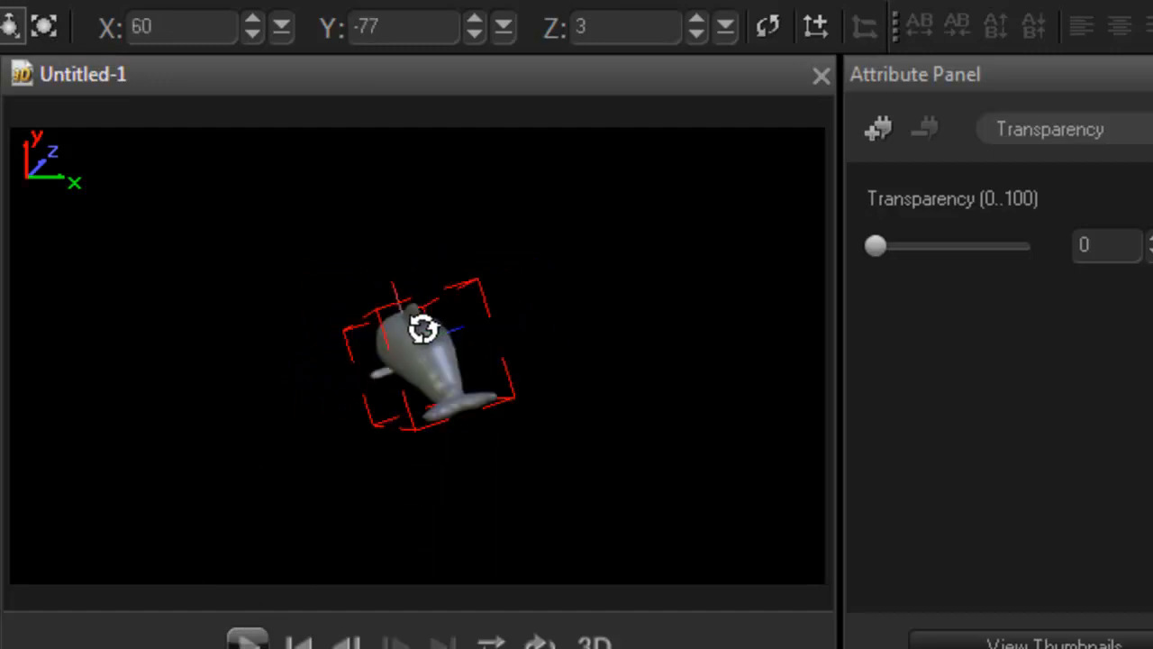
left_click_drag(424, 328, 285, 326)
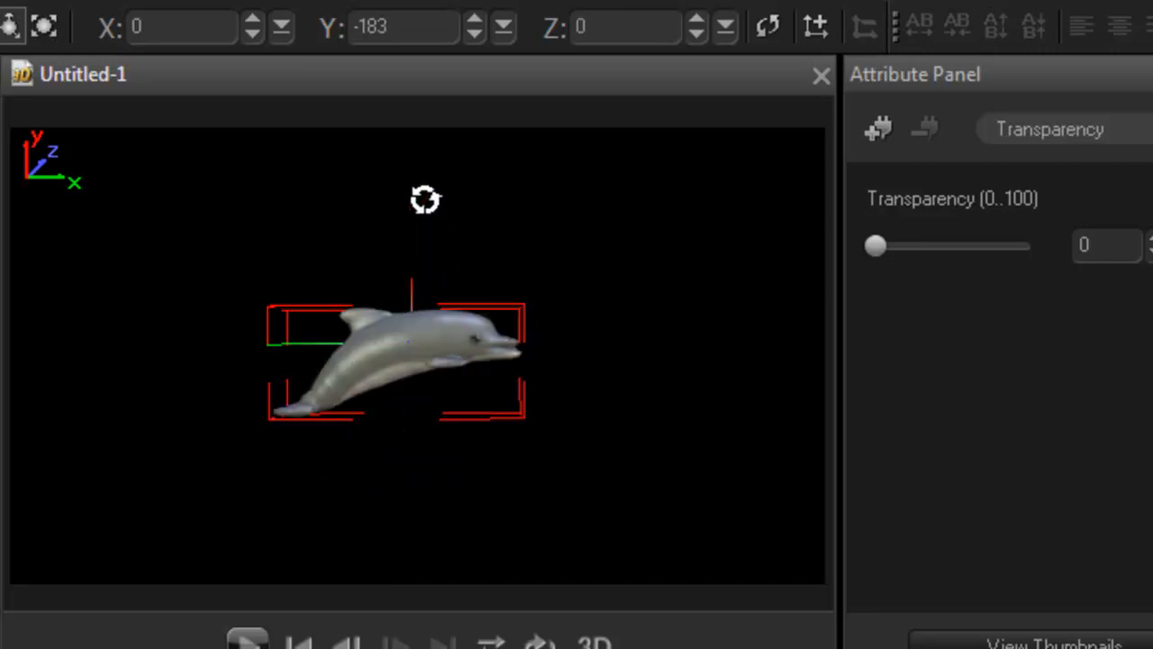
left_click_drag(426, 200, 418, 337)
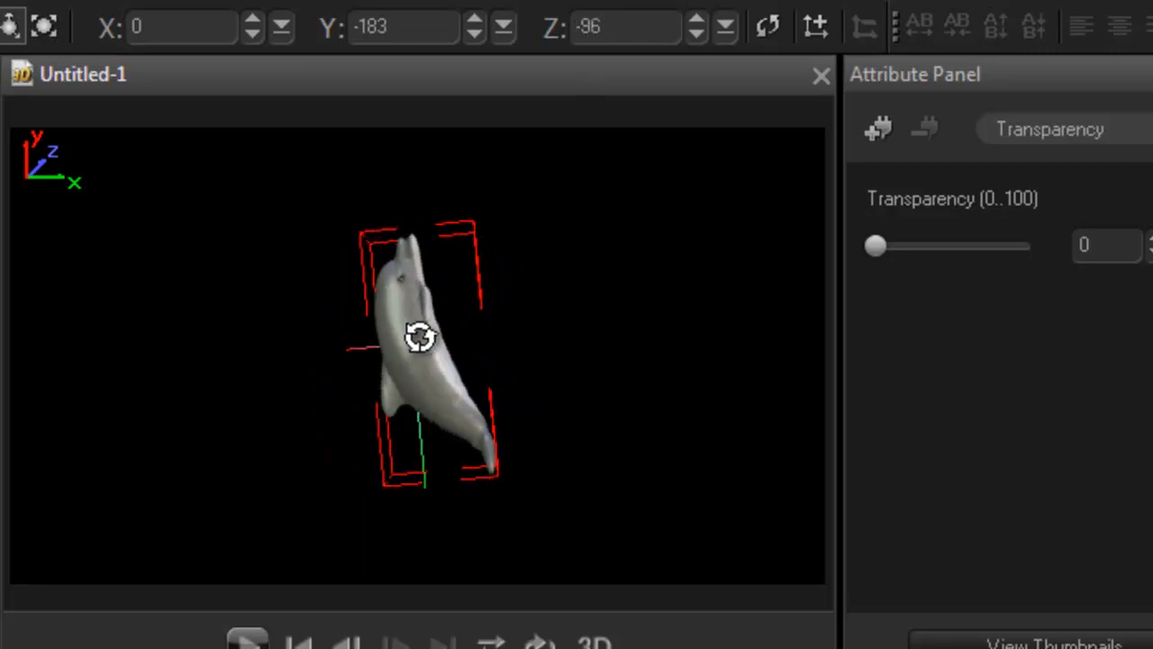
left_click_drag(418, 339, 364, 341)
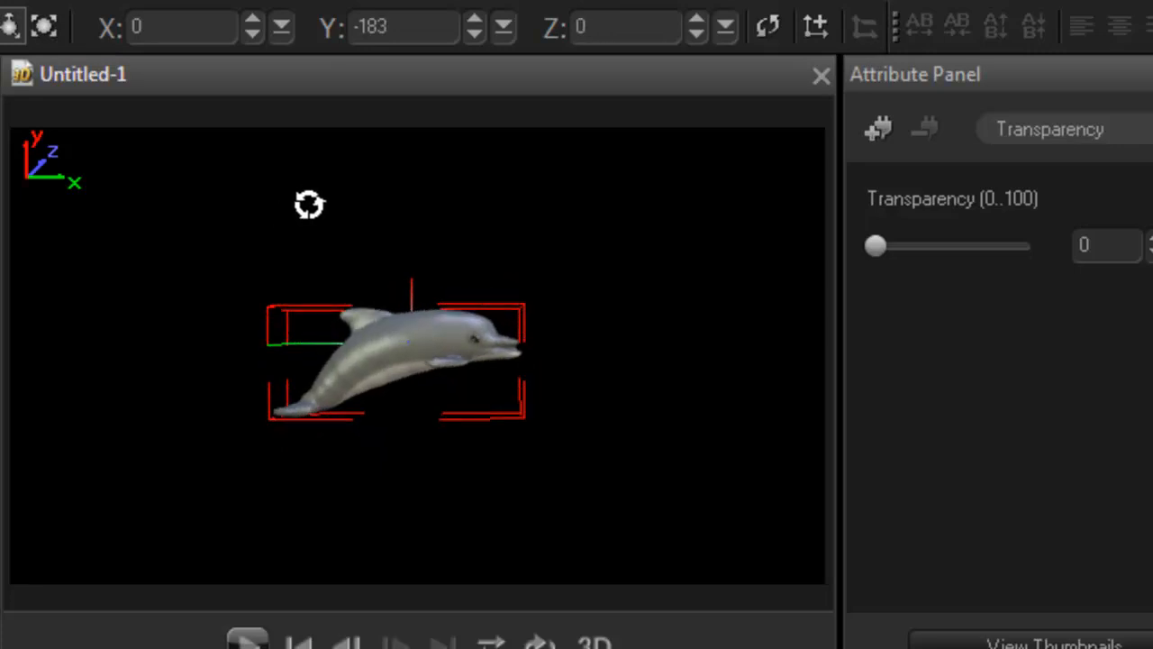
mouse_move(281, 299)
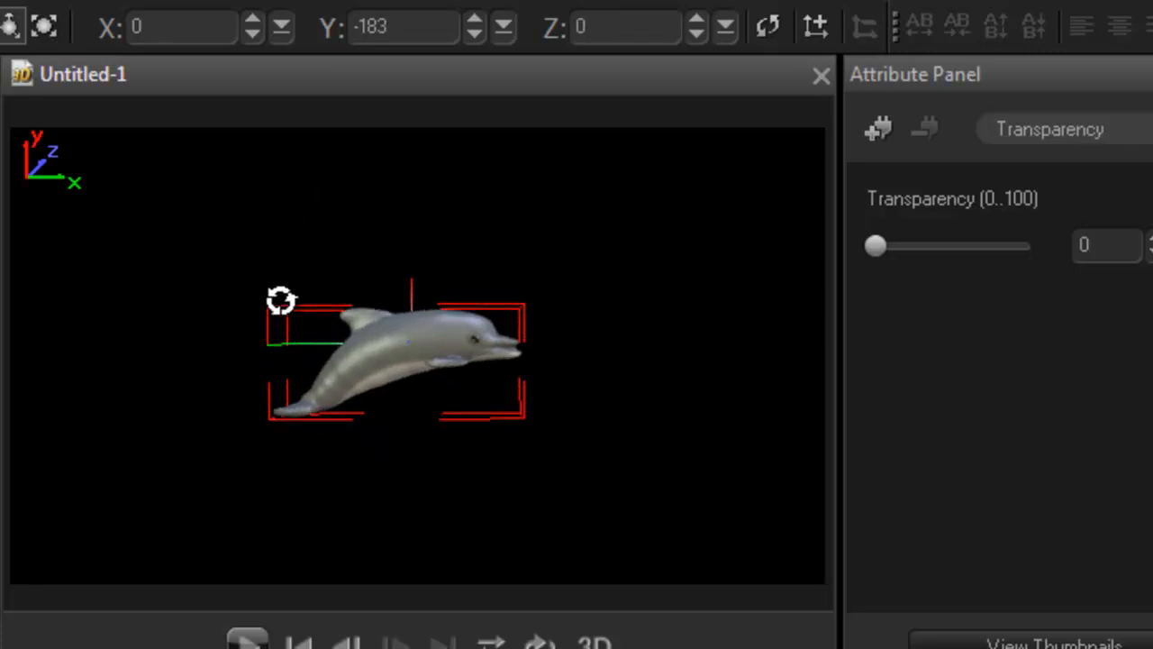